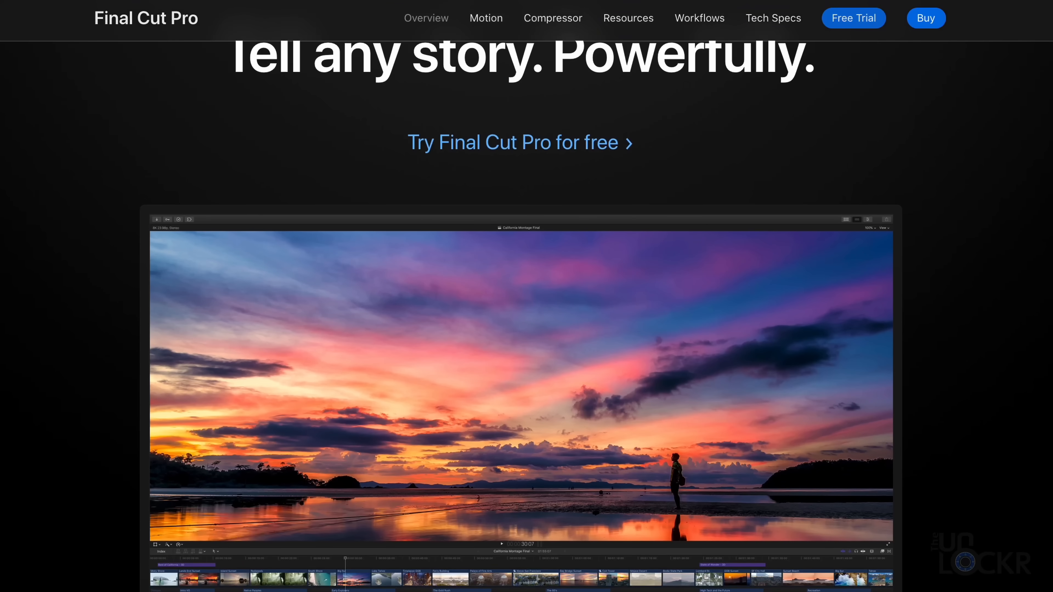
scroll(down, 3)
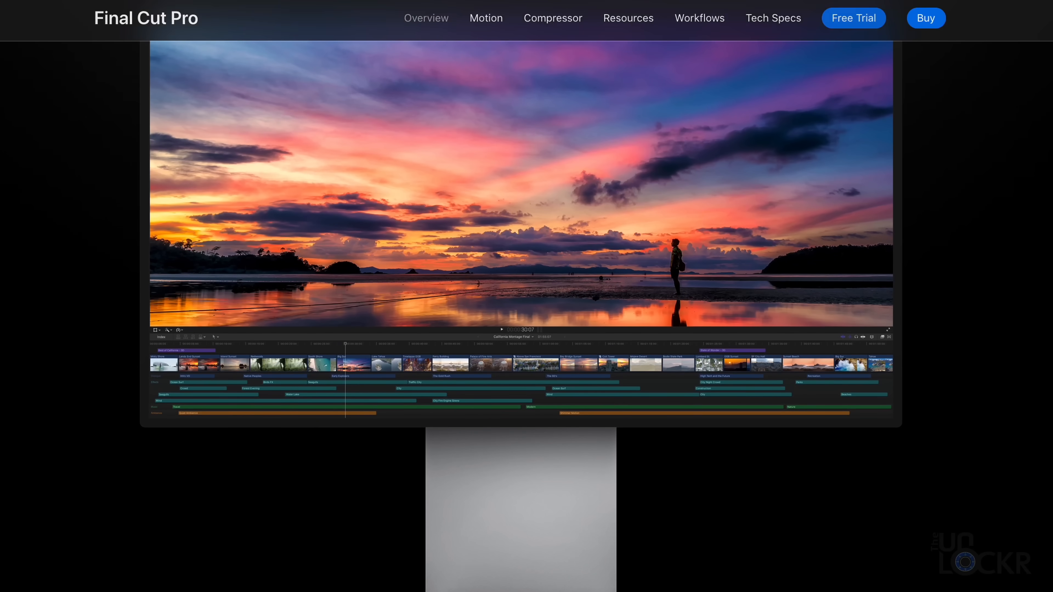
scroll(down, 3)
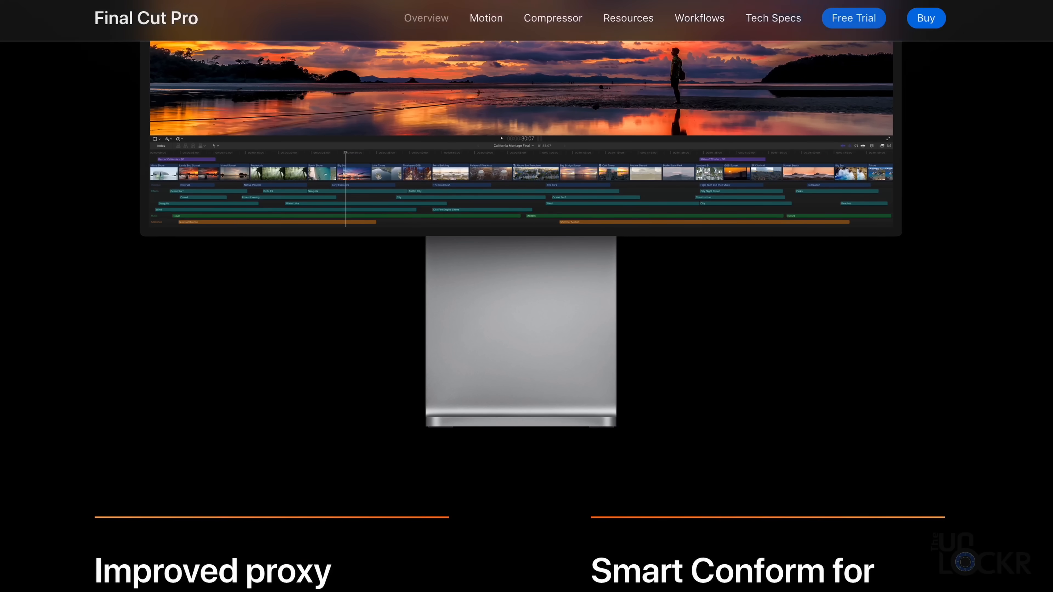